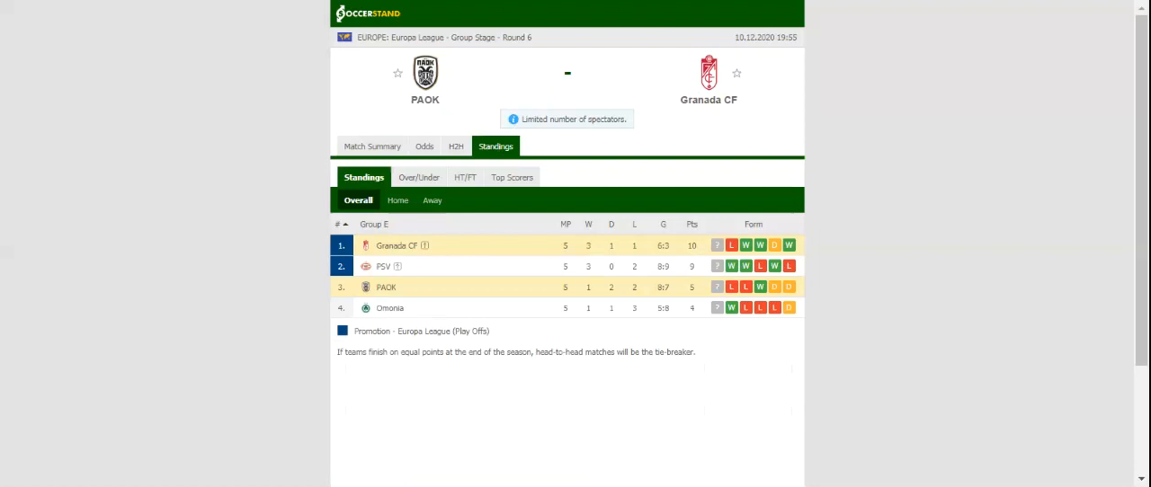
Show the H2H tab with PAOK's and Granada CF's last five results
left_click(455, 146)
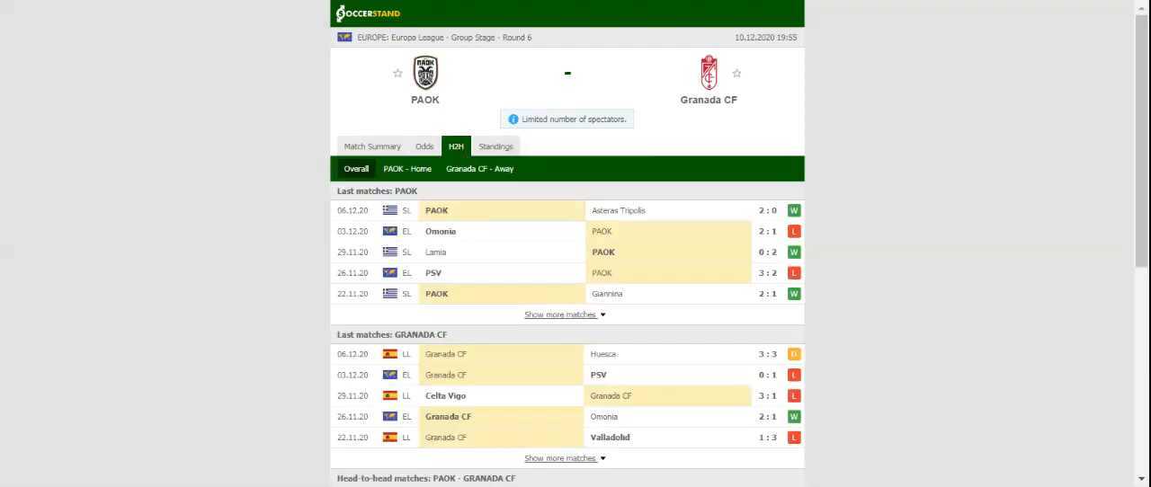